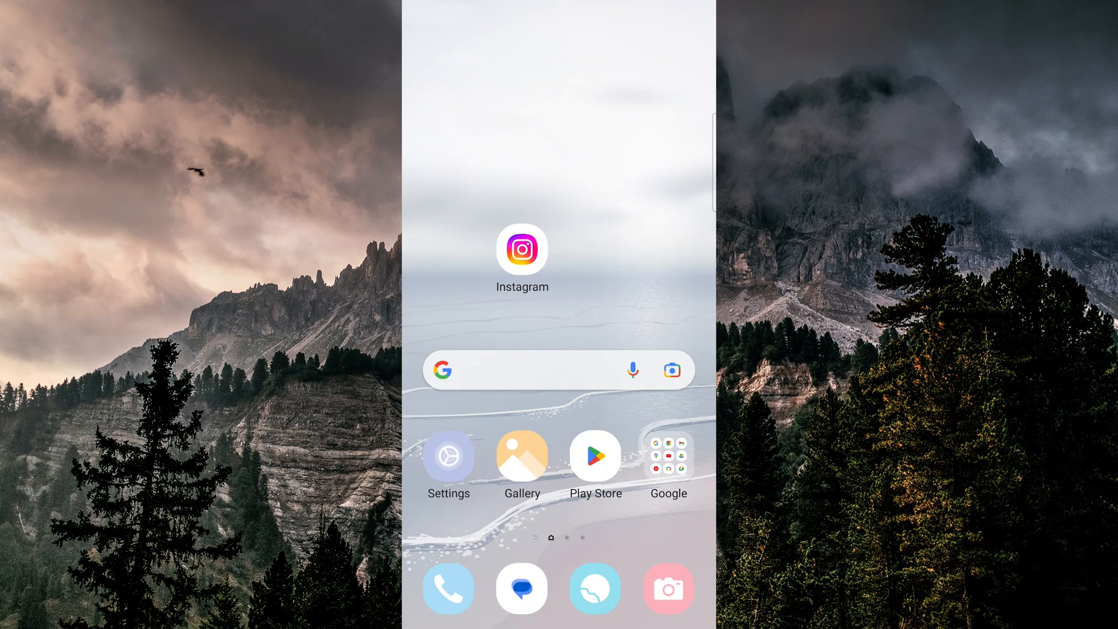
Launch Instagram, try the story photo picker, then search for 'ins' in Android Settings' app list
click(522, 250)
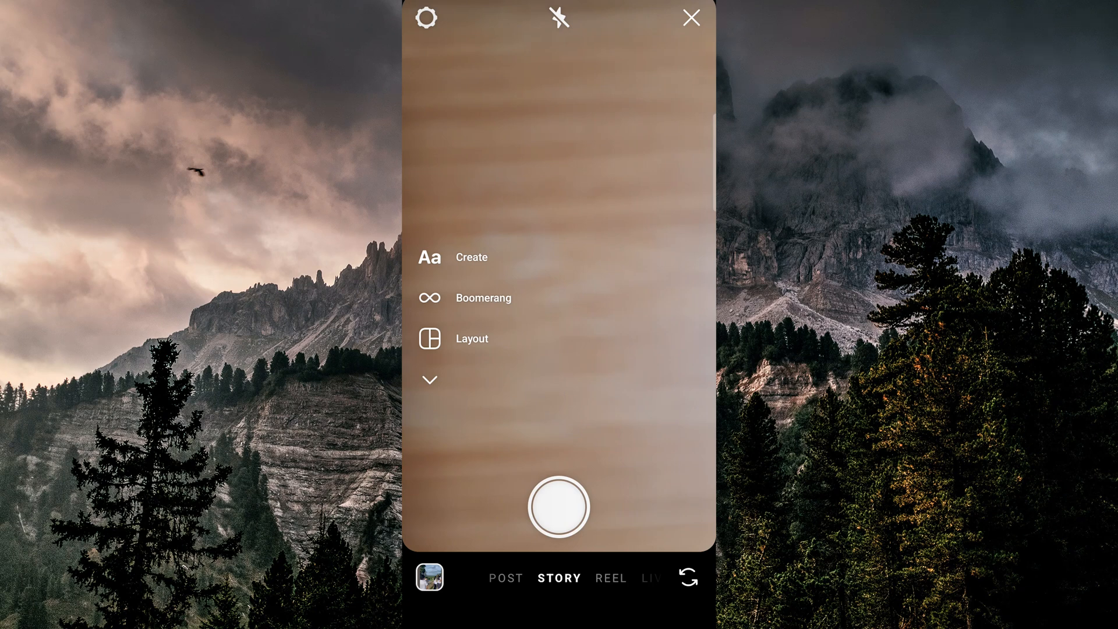
click(428, 578)
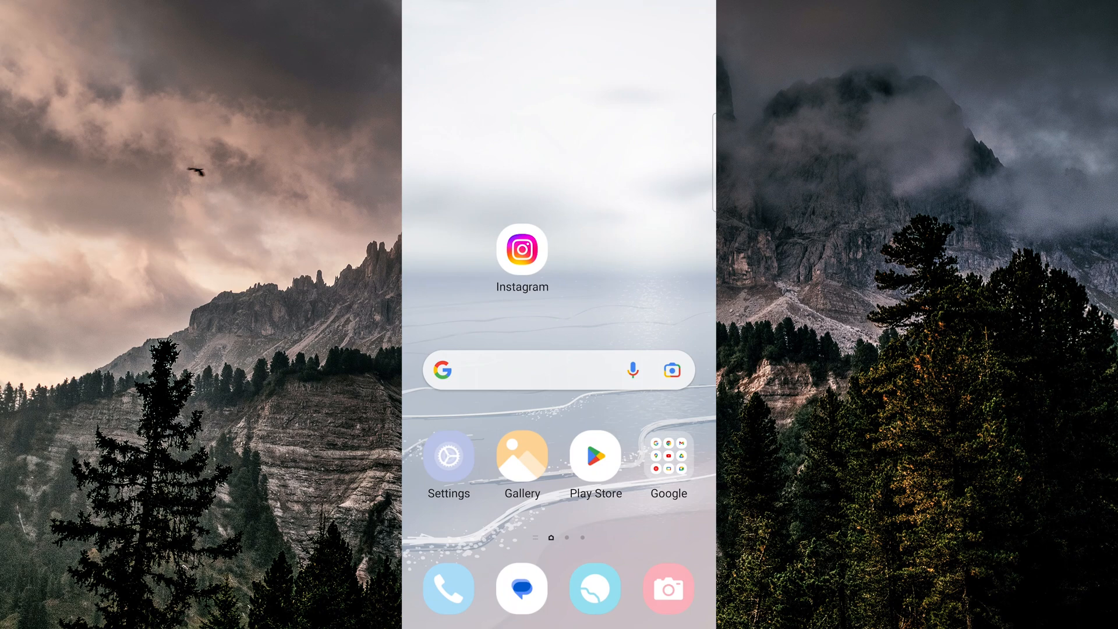
click(448, 455)
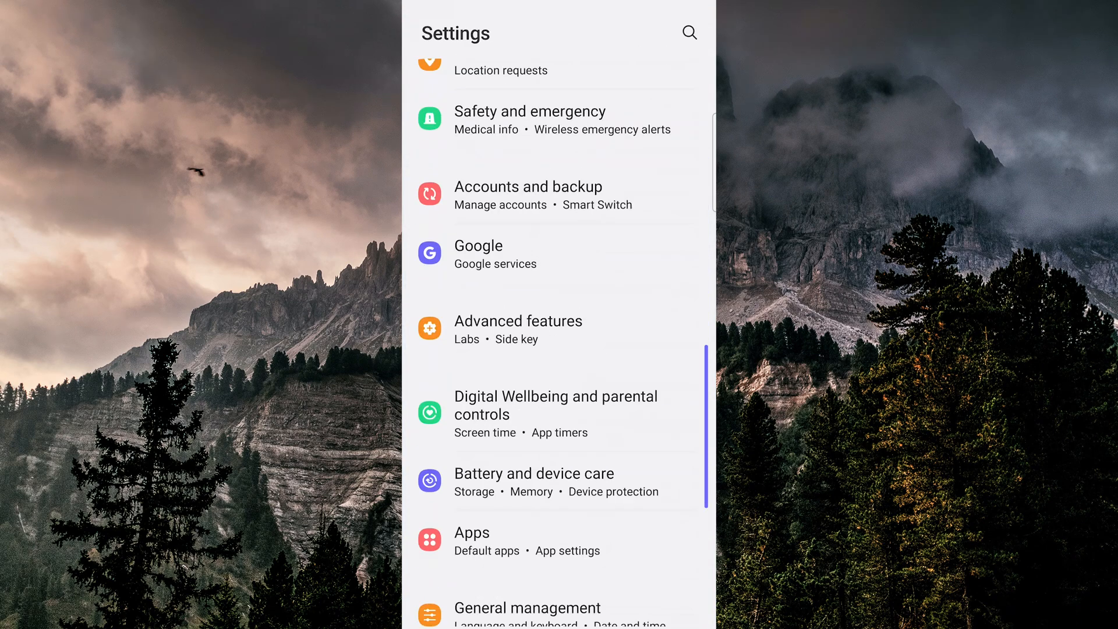
click(472, 532)
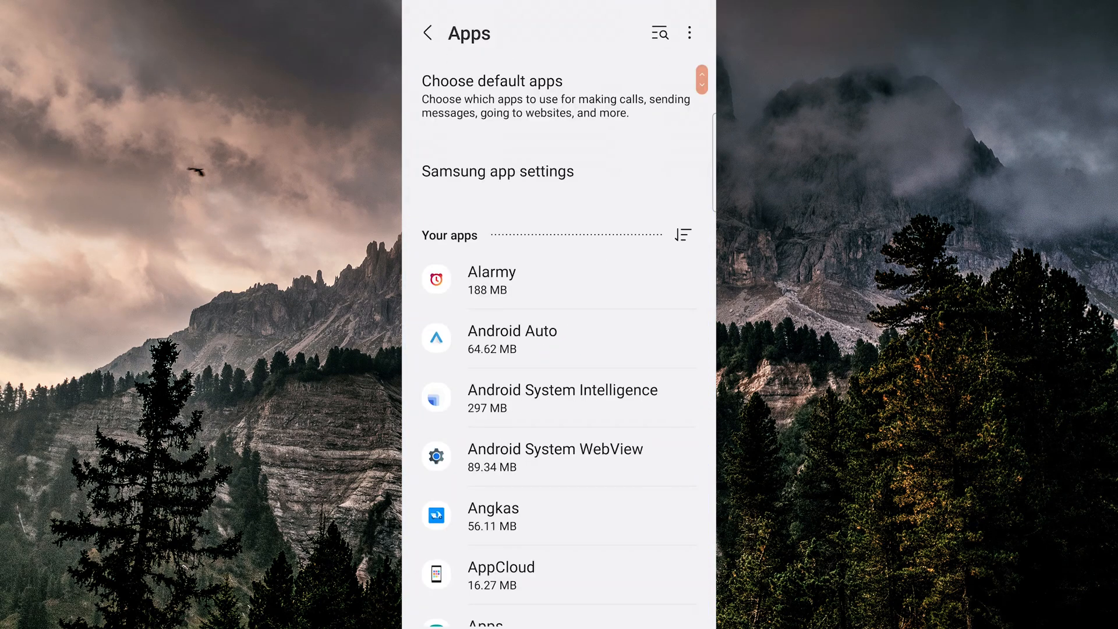
text(ins)
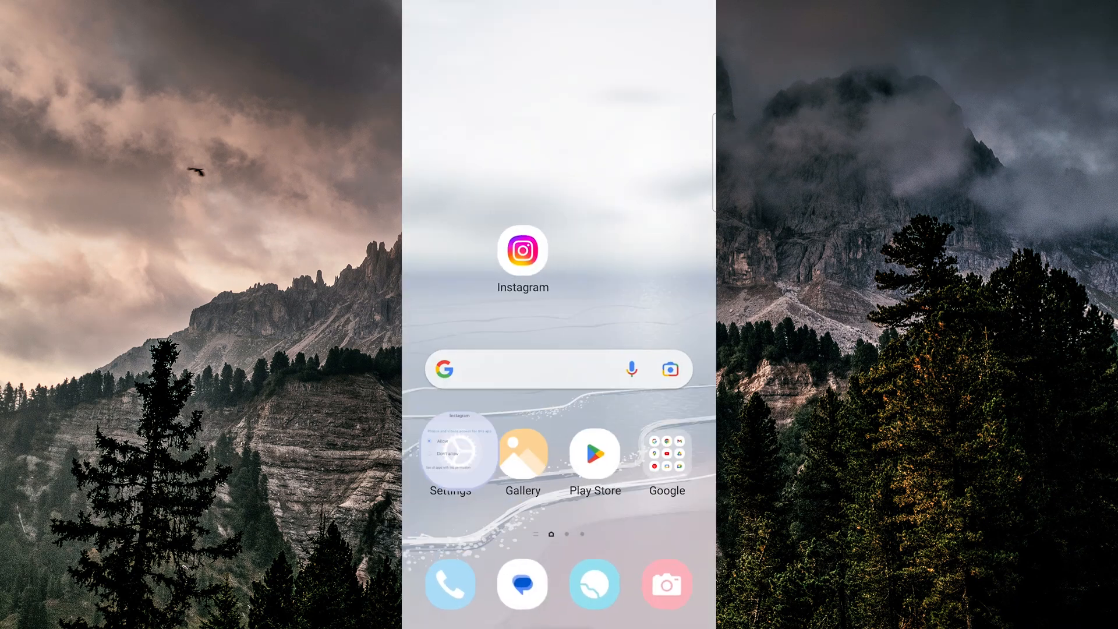
Relaunch Instagram and show the phone's recent screenshots in the story camera's Gallery picker
click(522, 250)
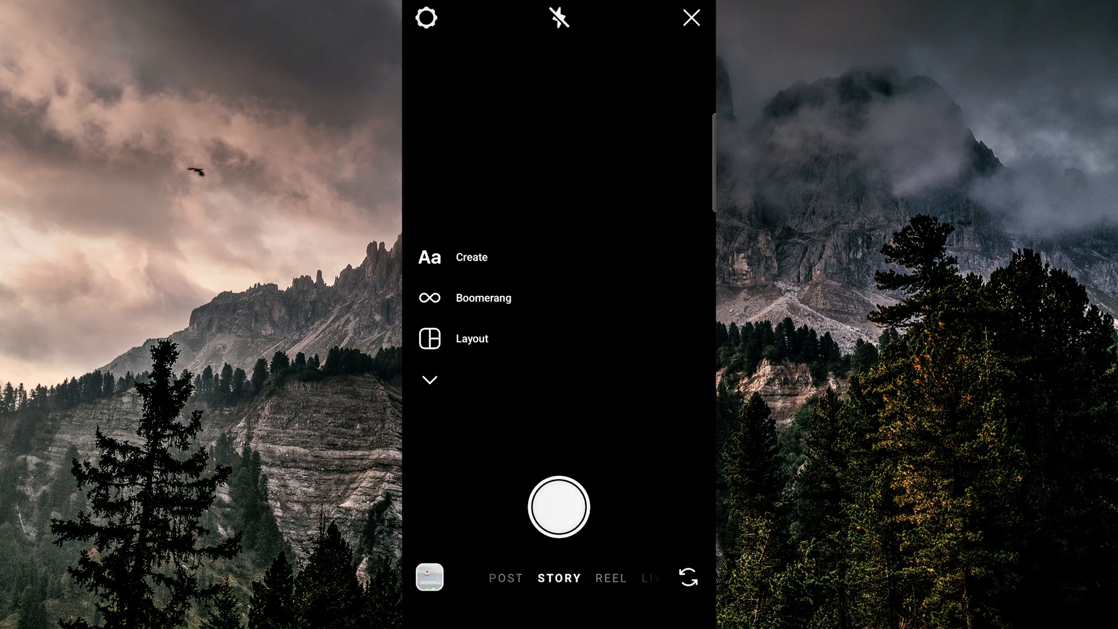
click(428, 578)
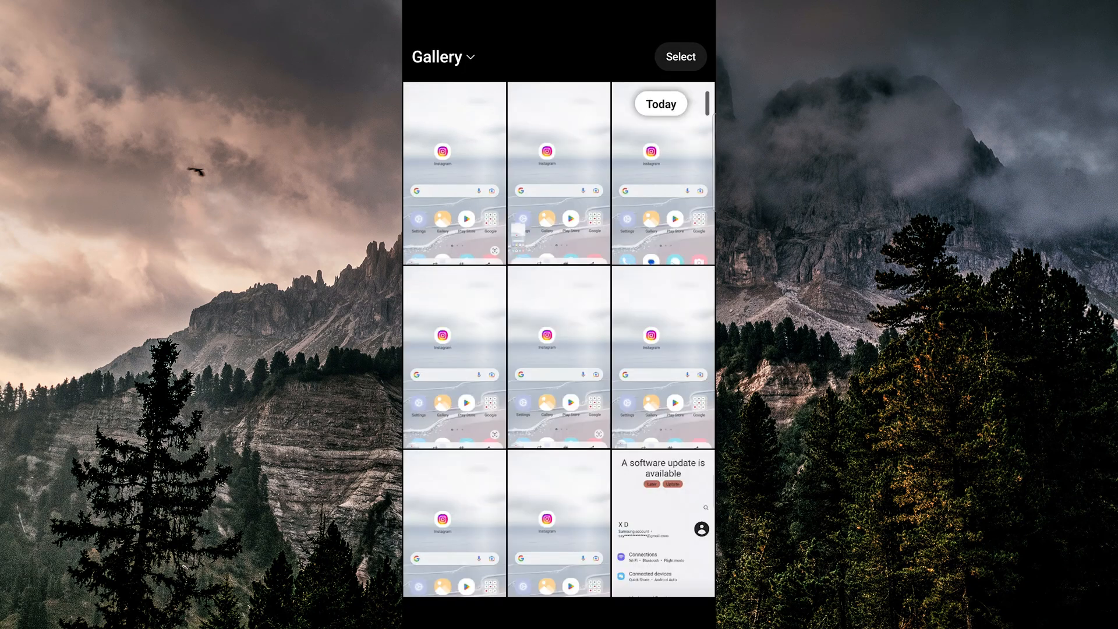